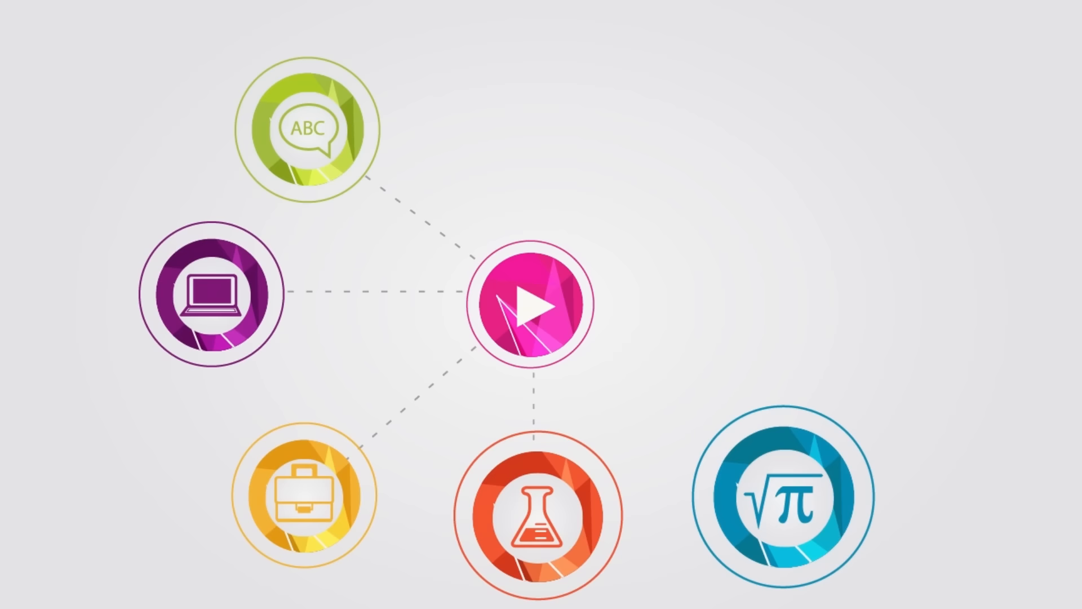
pyautogui.click(533, 302)
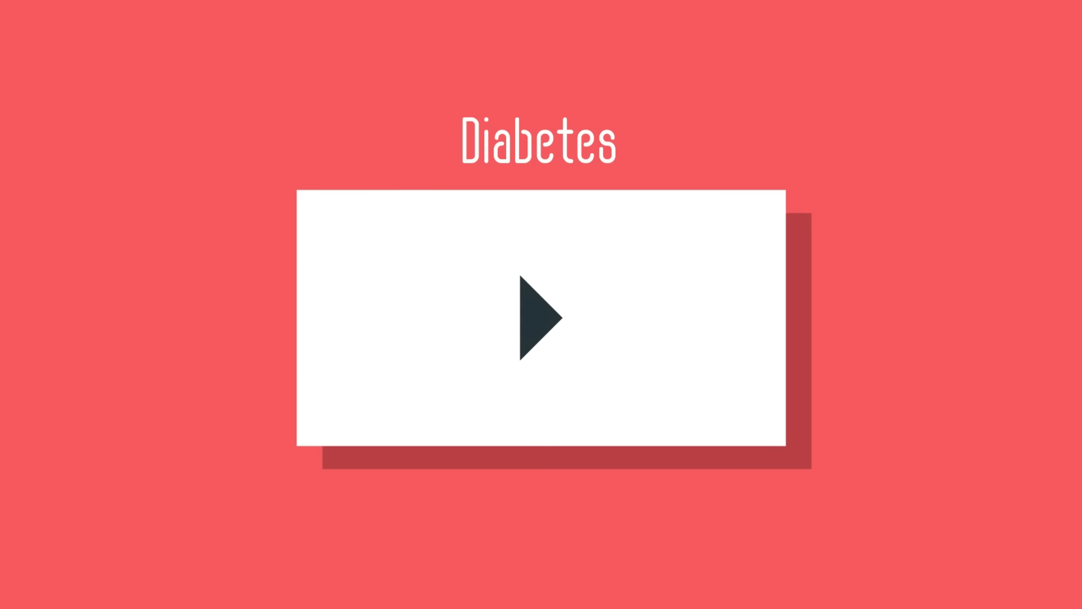
pyautogui.click(541, 318)
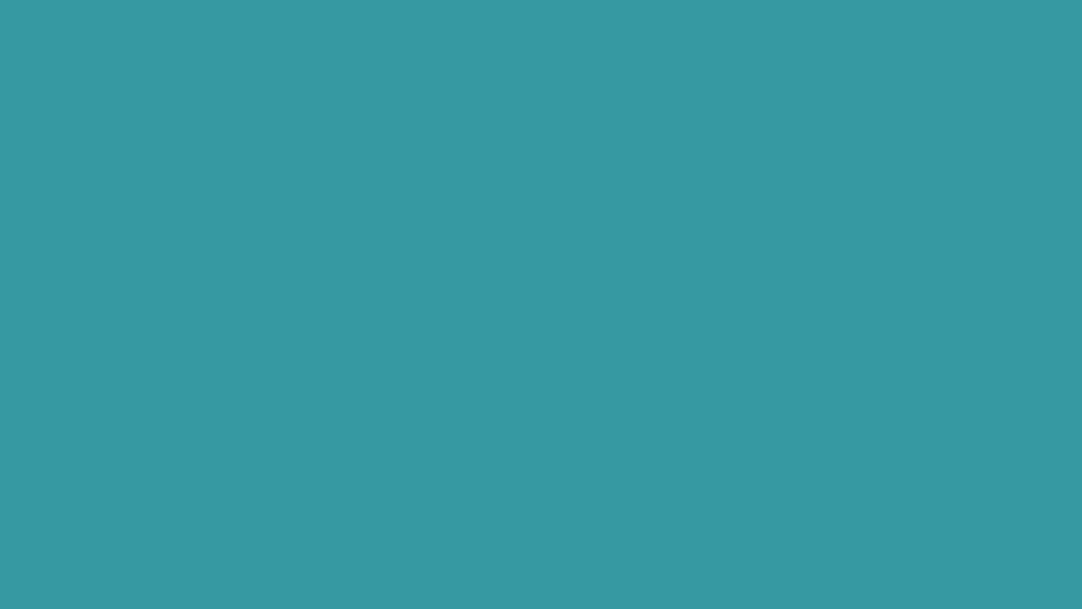